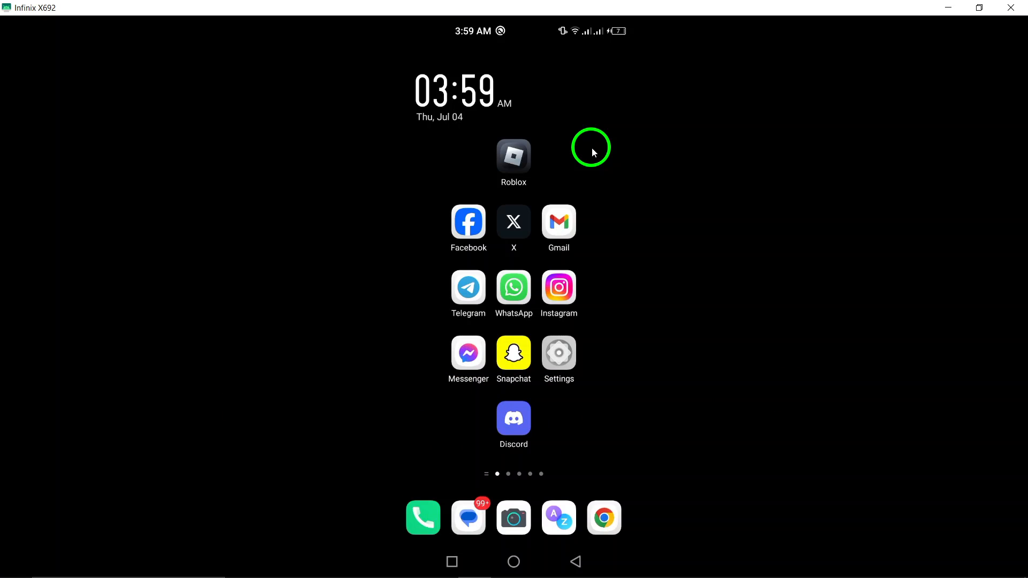
mouse_move(549, 357)
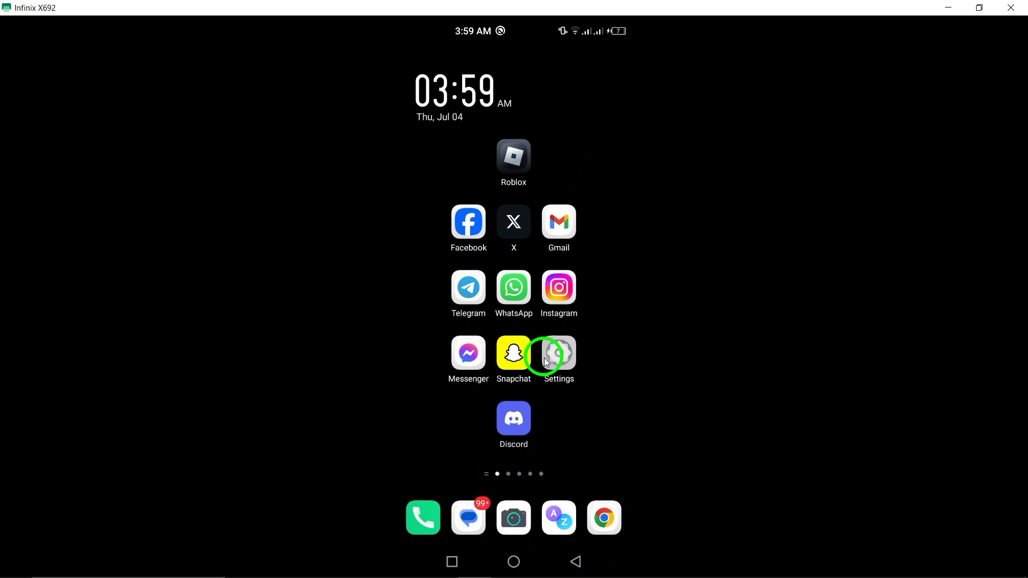
- Search the installed apps for "sna" to narrow the list to Snapchat, Snapseed and Snaptube
click(557, 353)
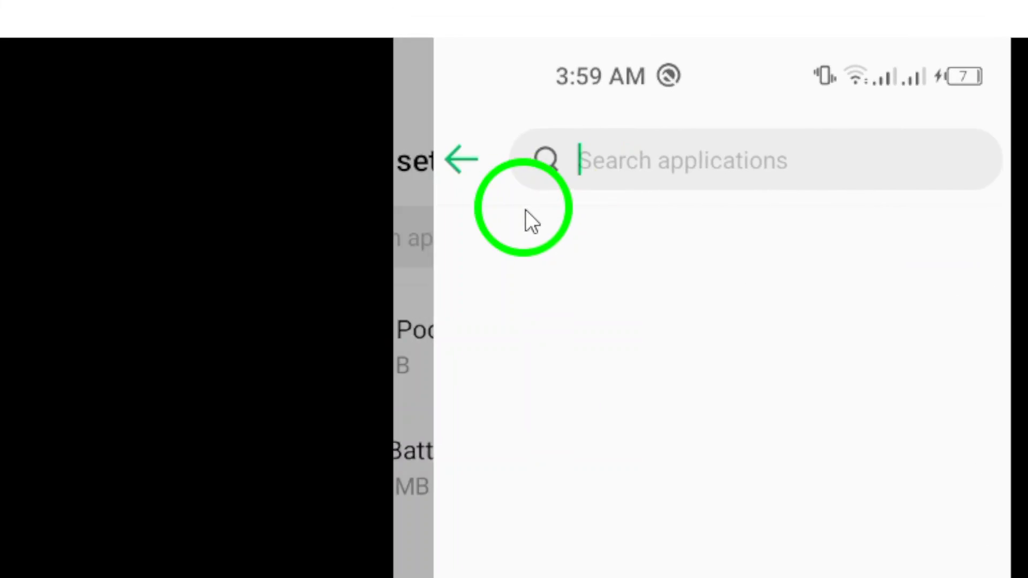
text(sna)
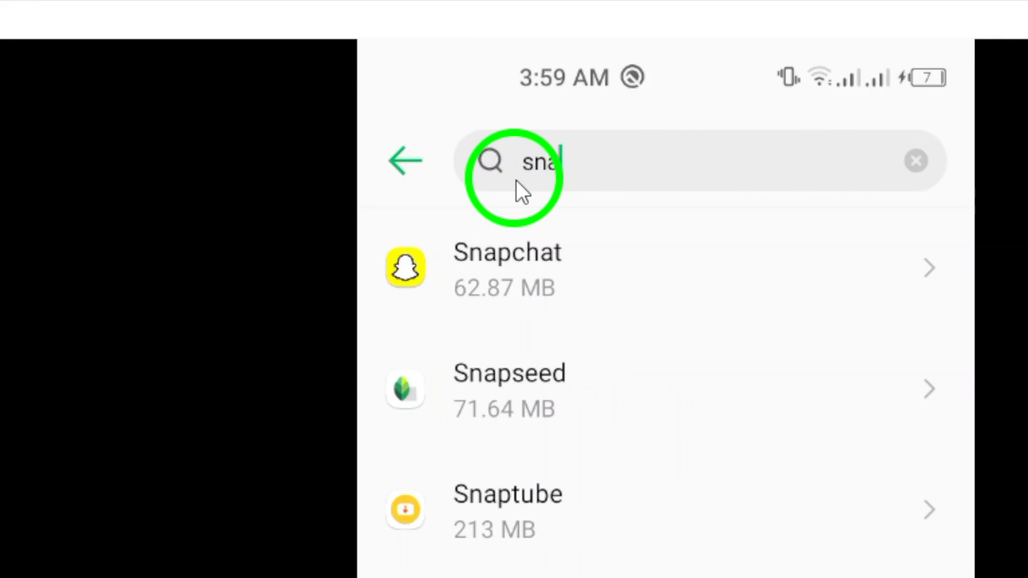
- Switch off Snapchat's Allow picture-in-picture permission
click(507, 267)
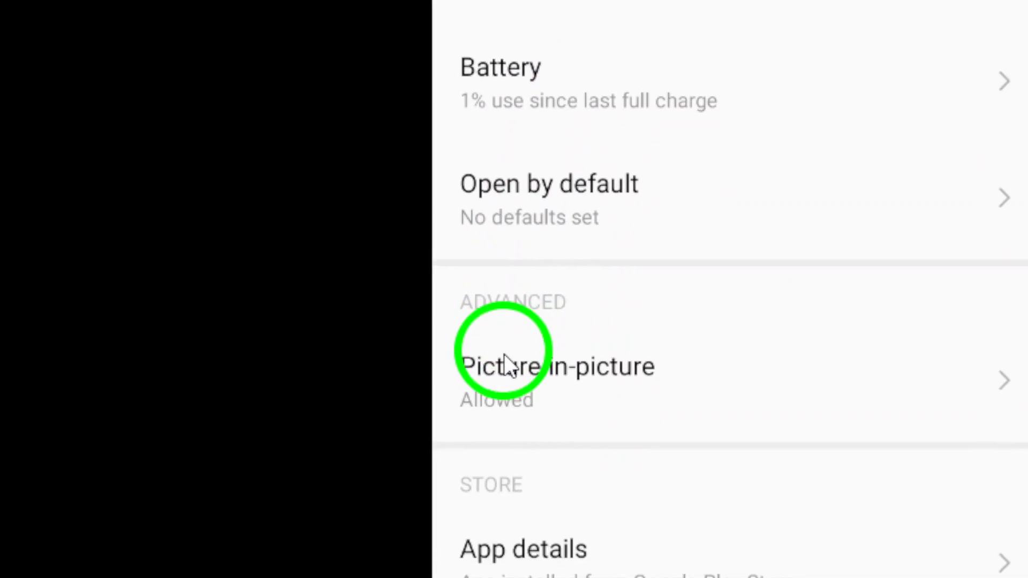
click(556, 366)
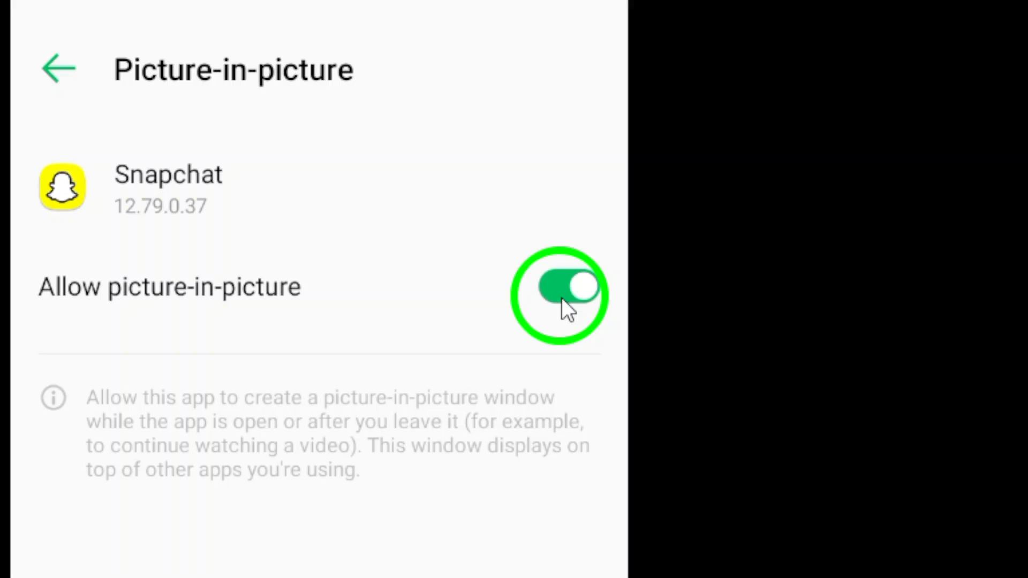
click(560, 287)
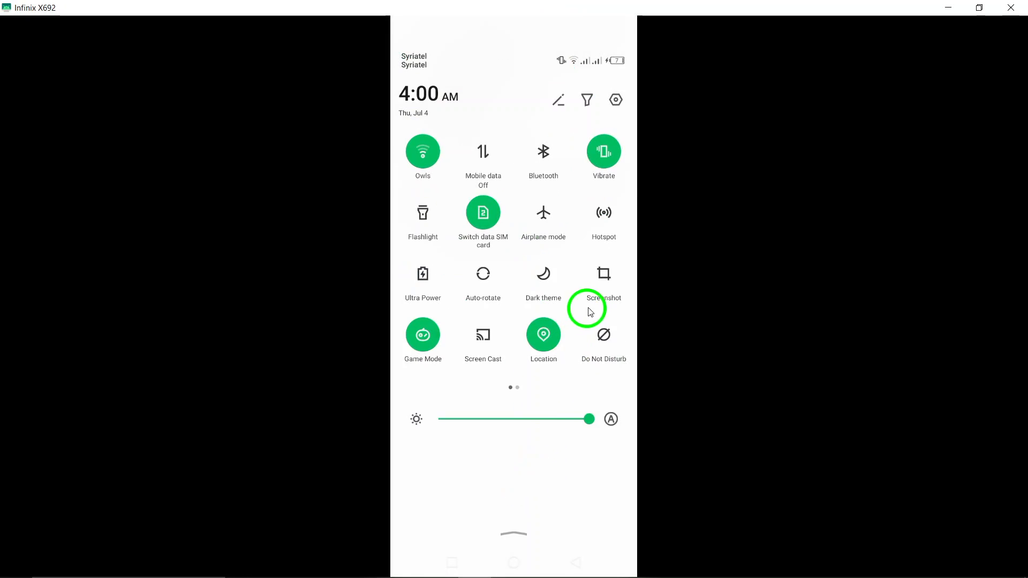
- Capture a screenshot of the disabled picture-in-picture page and dismiss its preview
click(603, 273)
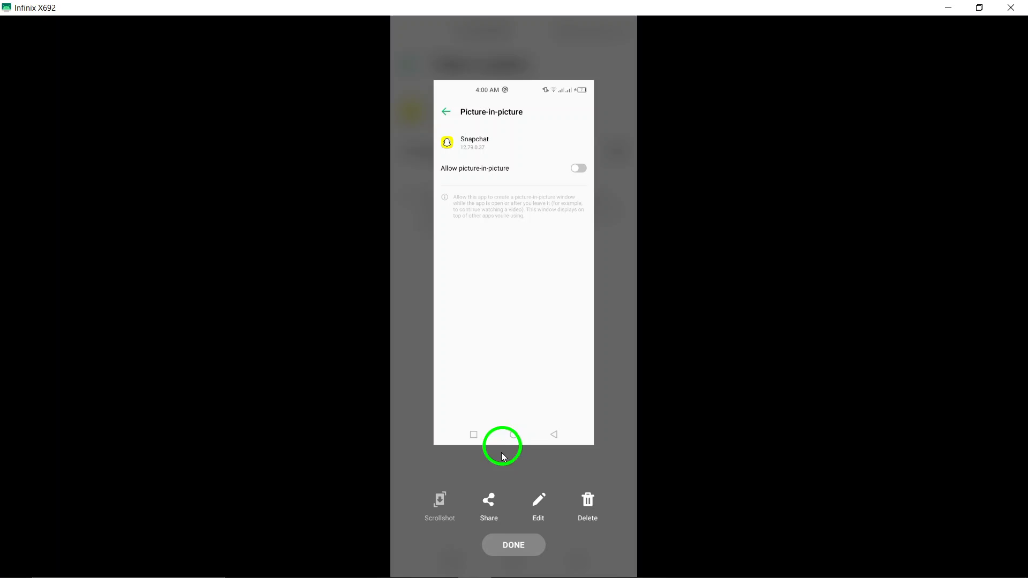
click(513, 545)
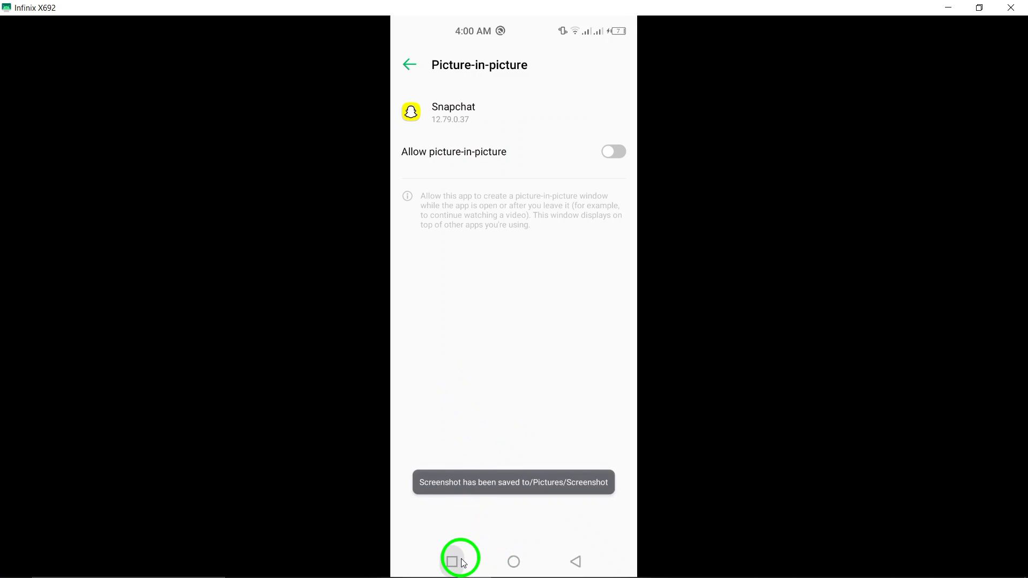